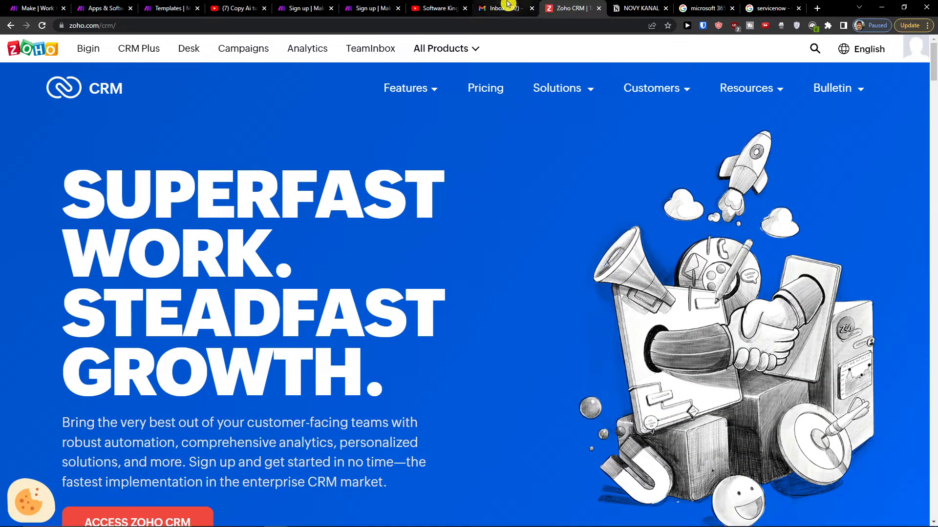
- Follow the make.com registration link from the YouTube video description to the Make sign-up page
click(237, 8)
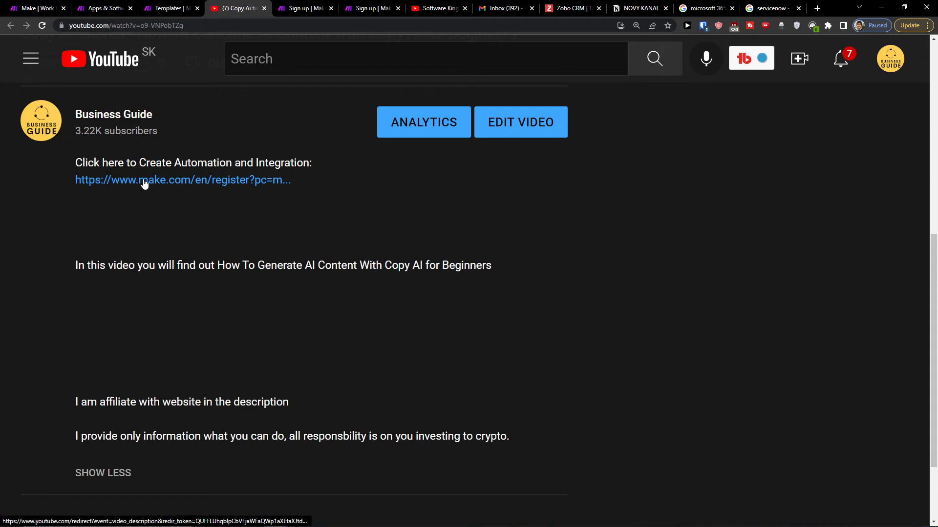
click(183, 180)
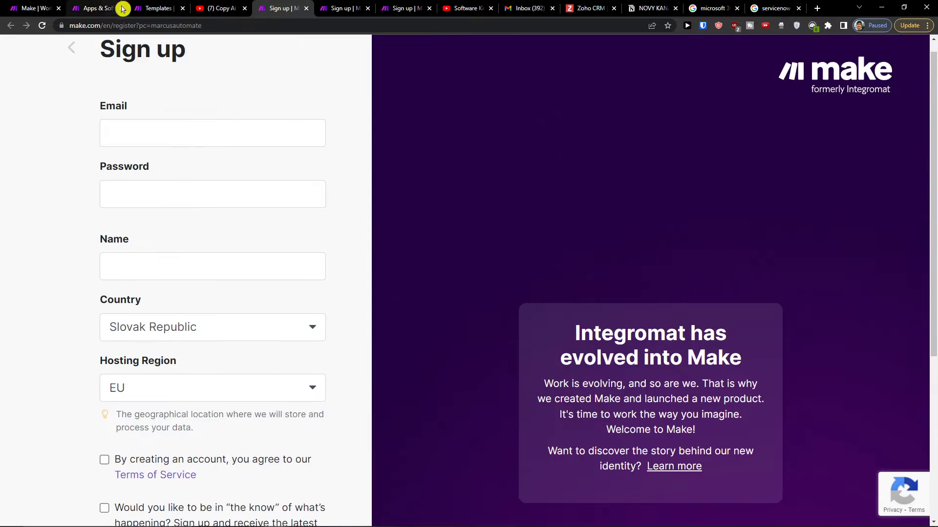
- Go to the team's All scenarios list showing the Gmail–Salesforce and Slack–Gmail integrations
click(90, 8)
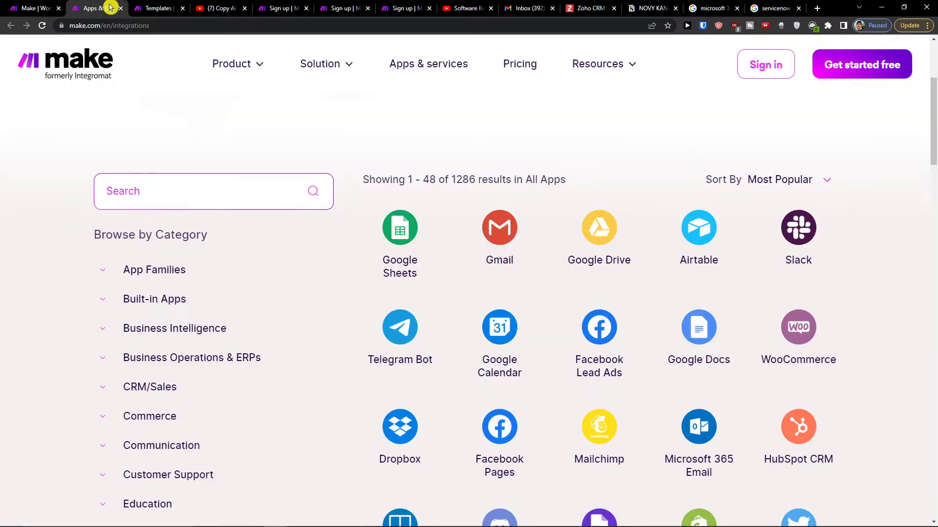
click(156, 8)
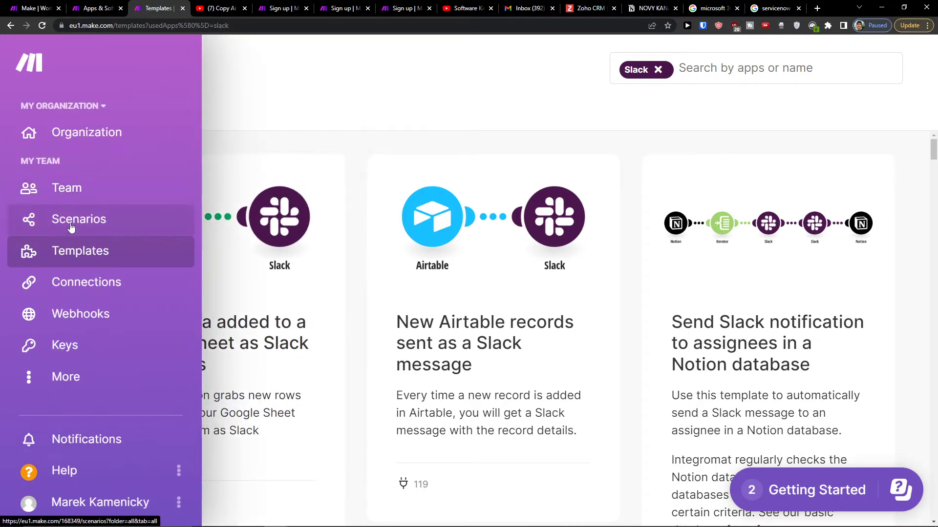
click(79, 219)
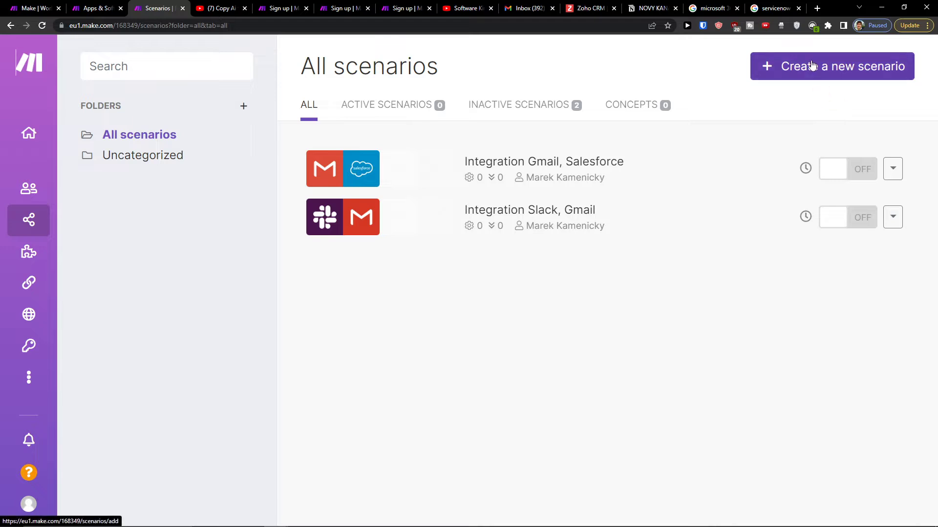
- Create a new scenario with Zoho CRM's Create an Object action as the first module
click(831, 66)
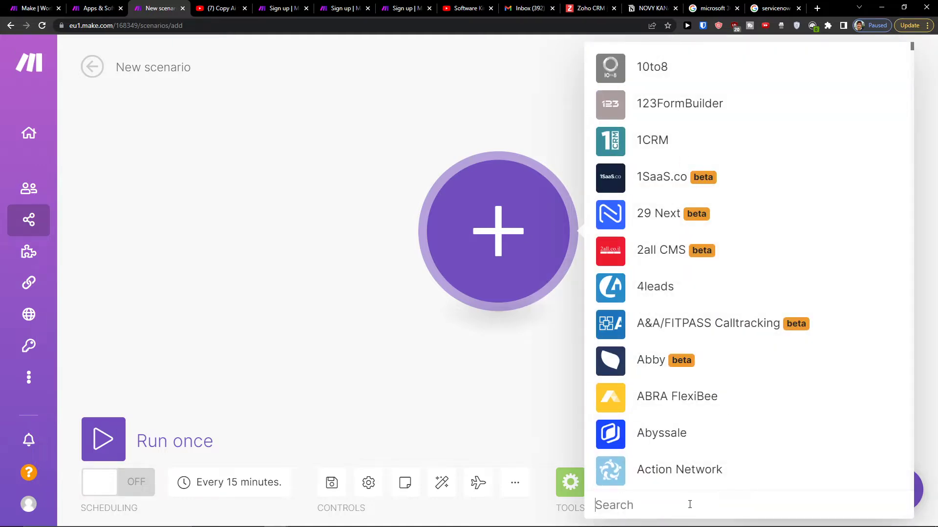
text(zoho crm)
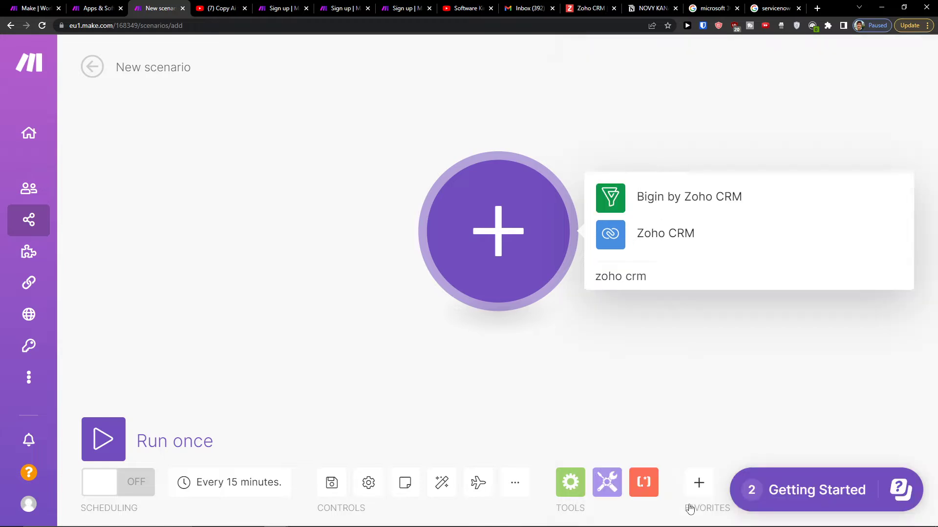
click(664, 233)
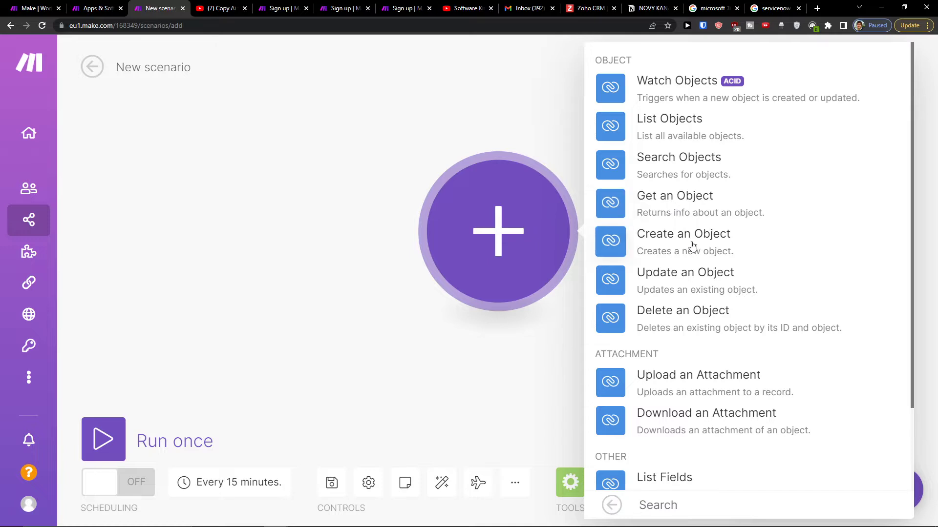
scroll(down, 3)
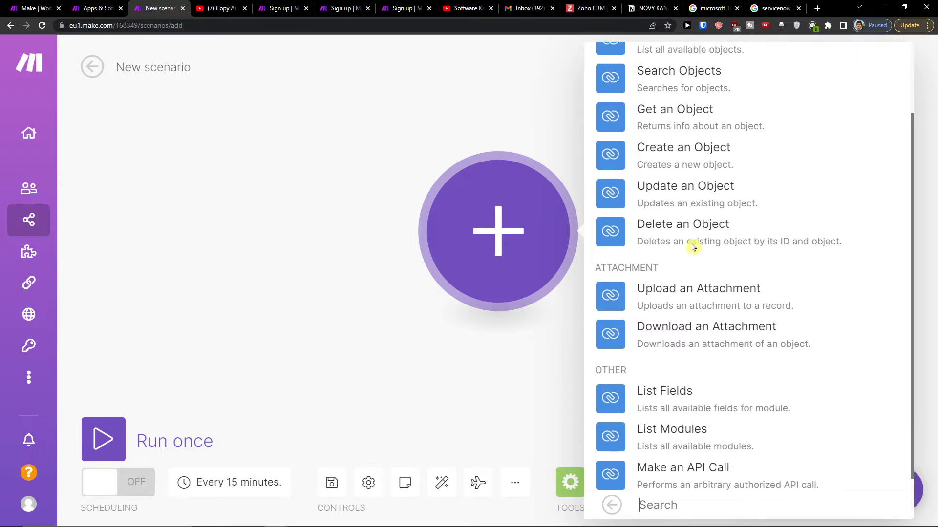
click(683, 148)
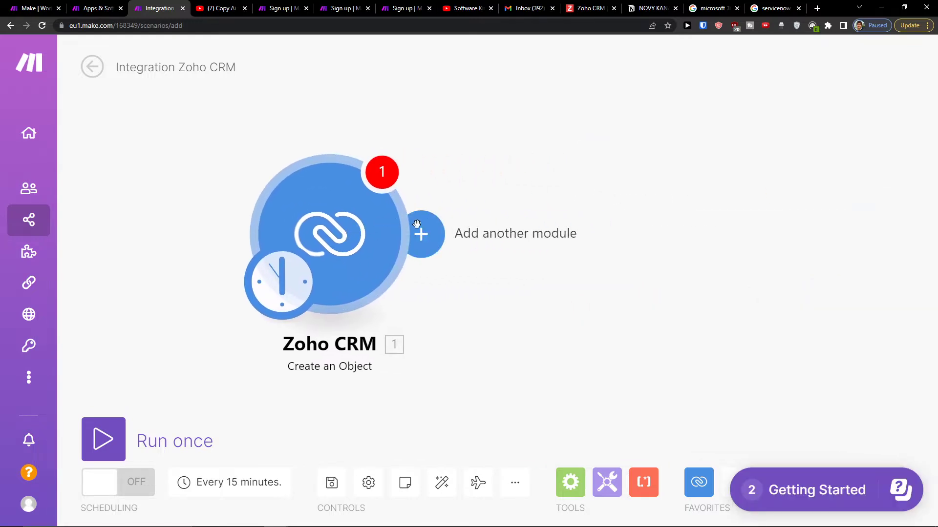
mouse_move(432, 235)
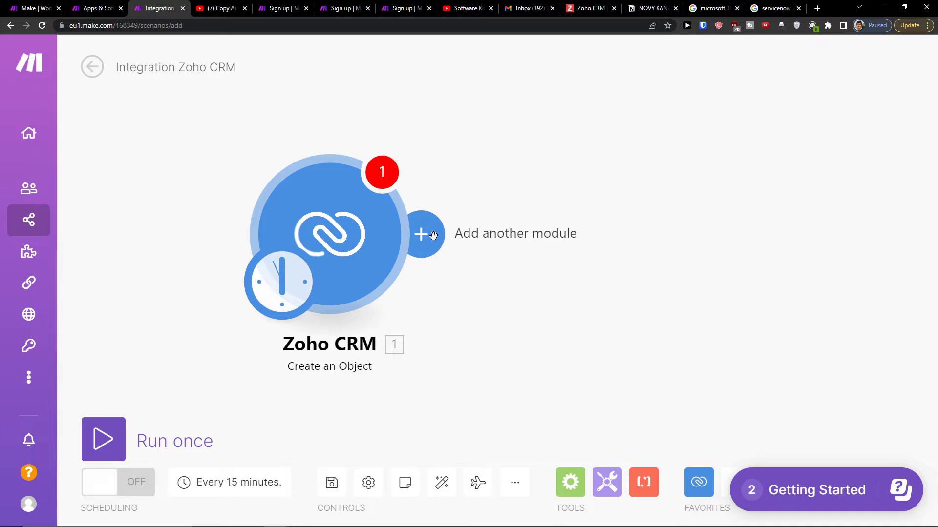
- Add Gmail's Send an email action as the second module after Zoho CRM
click(424, 233)
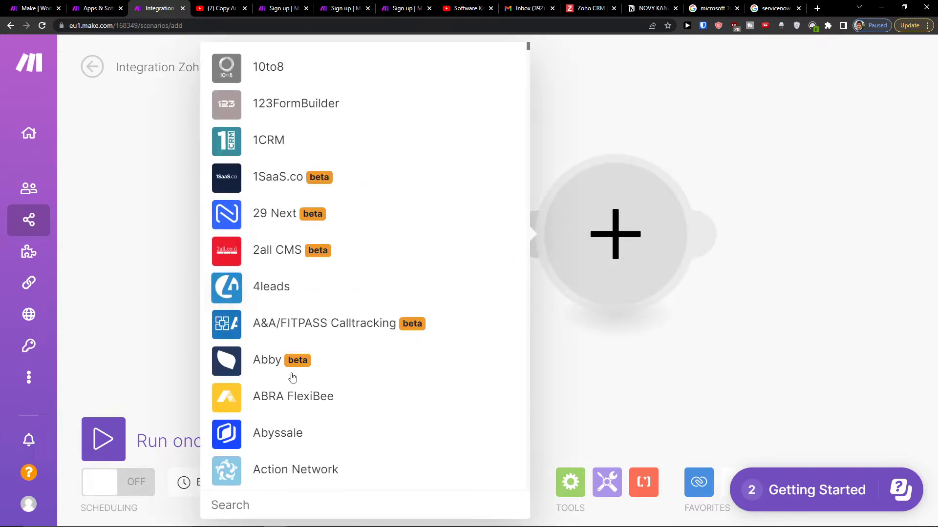
text(gmail)
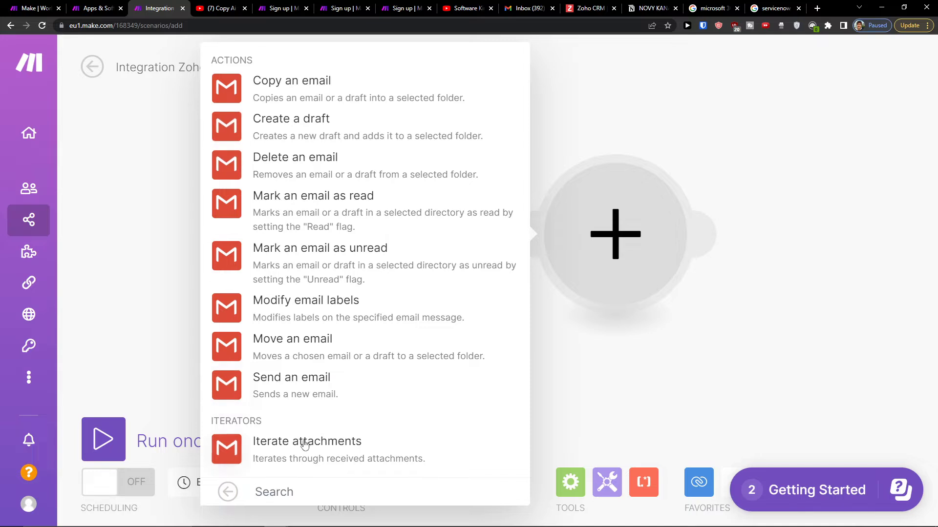
mouse_move(328, 287)
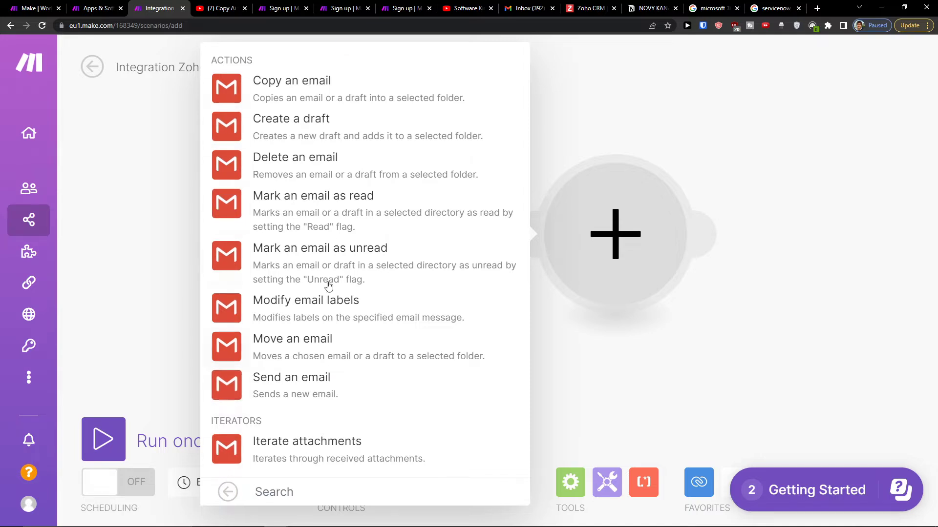
mouse_move(327, 169)
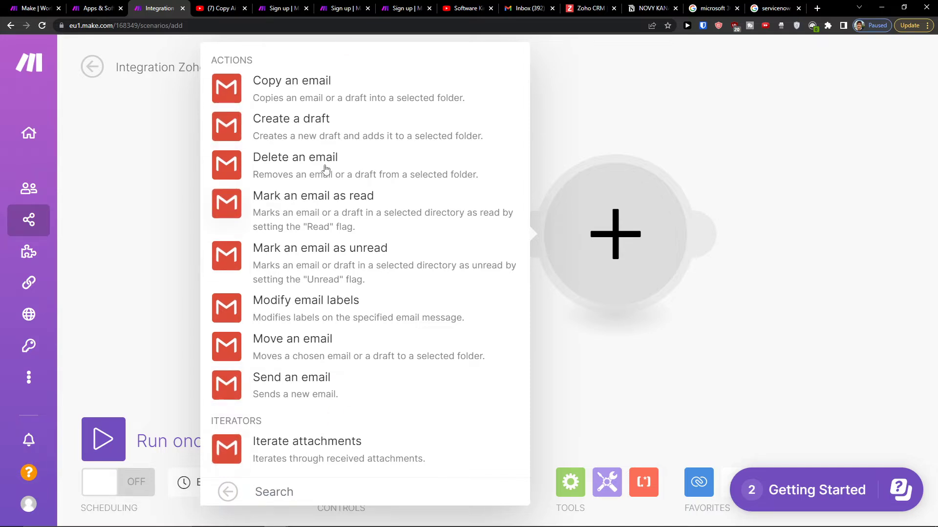
mouse_move(349, 388)
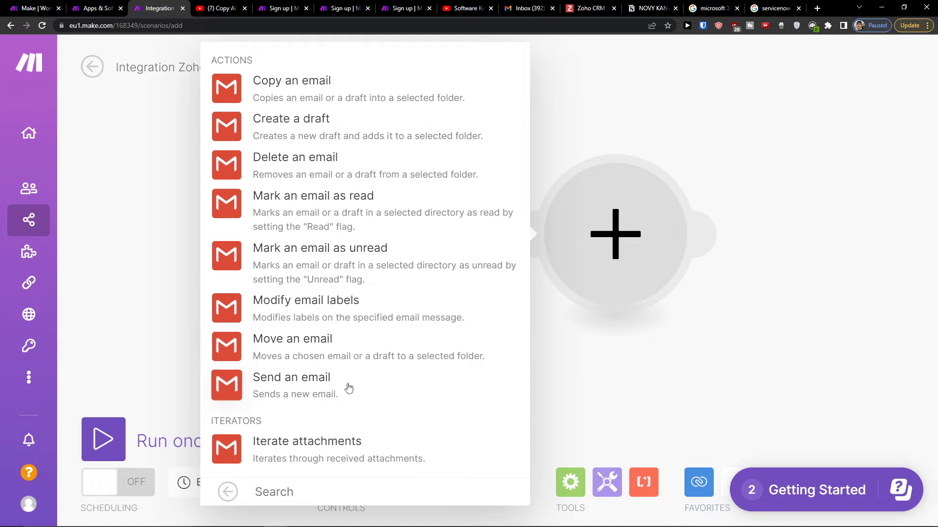
click(291, 377)
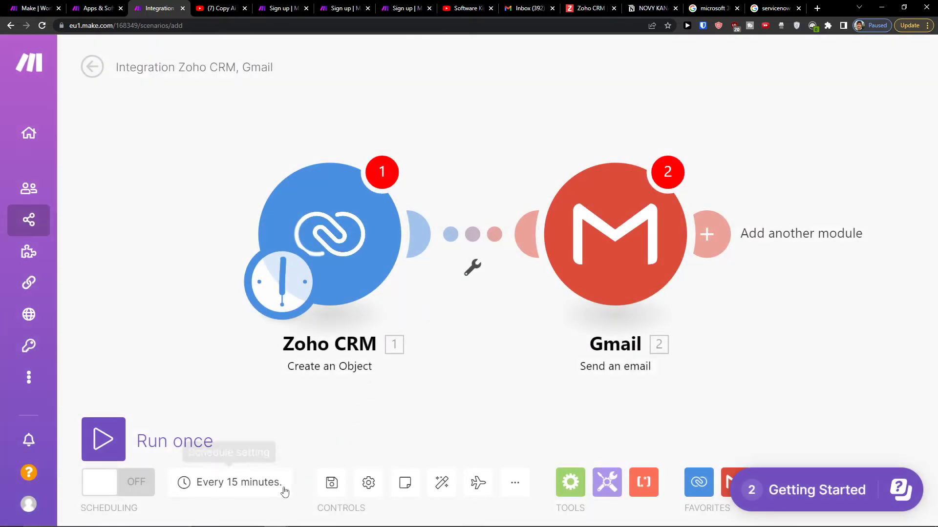
- Review the every-15-minutes schedule, then save and leave the Zoho CRM–Gmail scenario
click(229, 482)
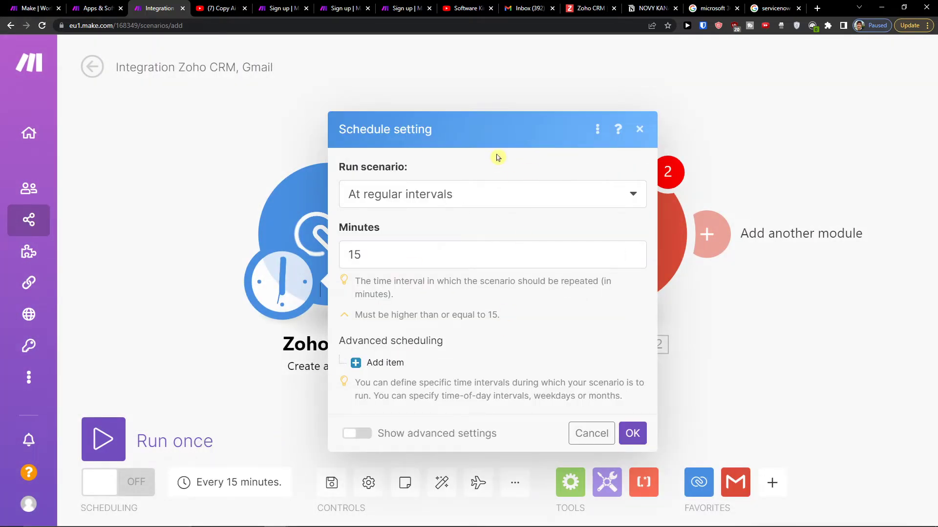
mouse_move(532, 157)
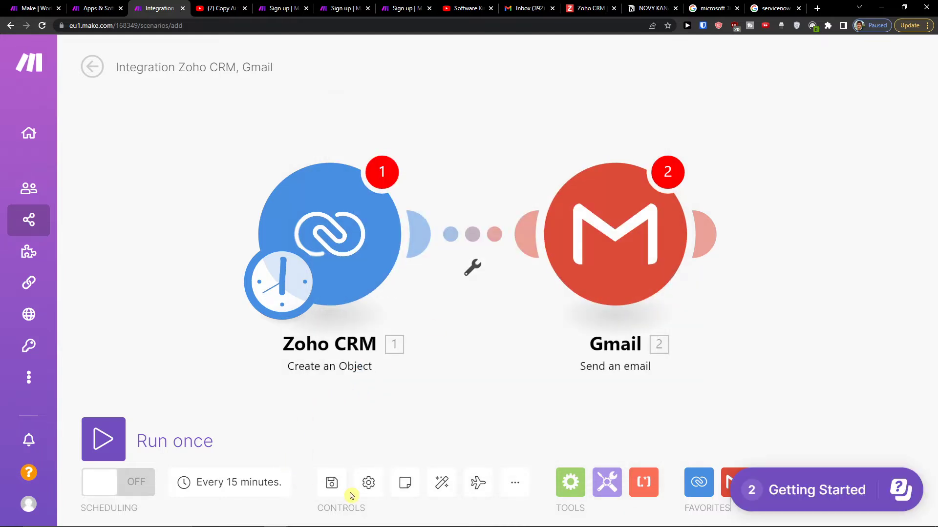
mouse_move(331, 482)
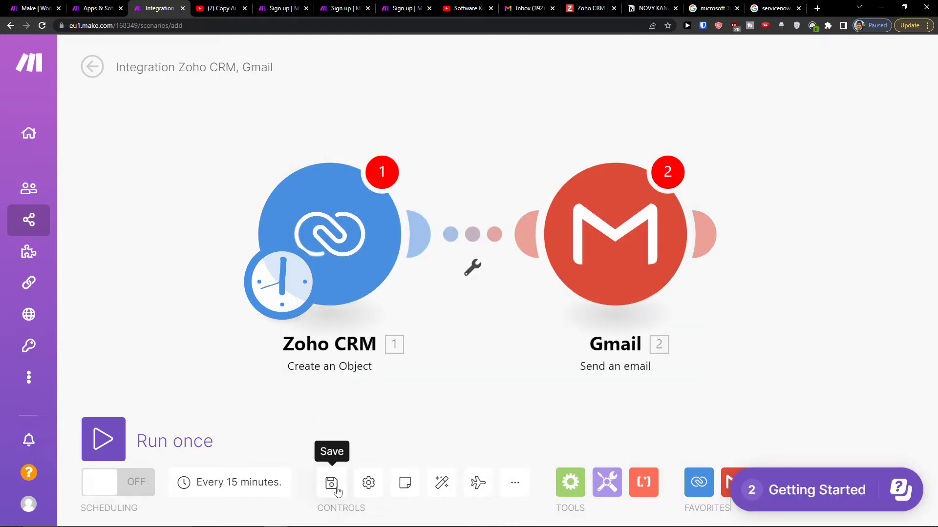
click(368, 482)
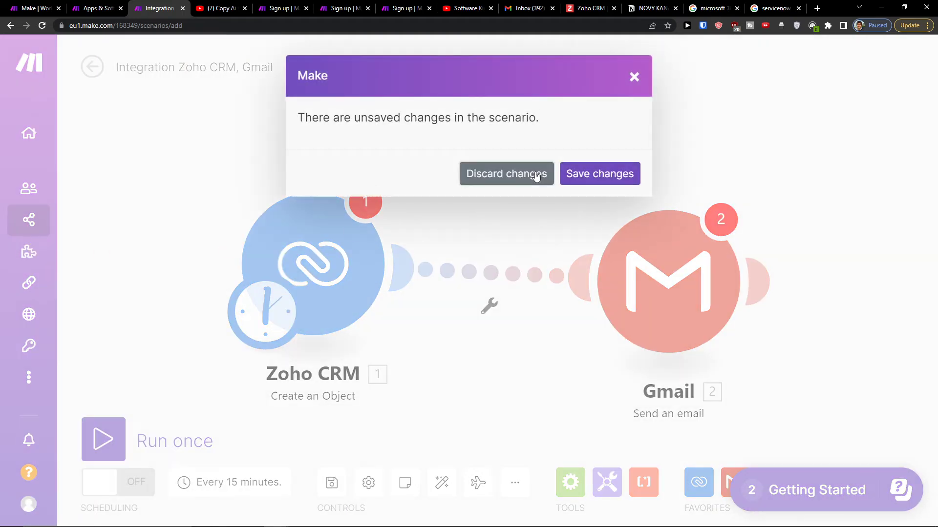
- Discard the unsaved changes and browse the public templates filtered to Gmail
click(506, 174)
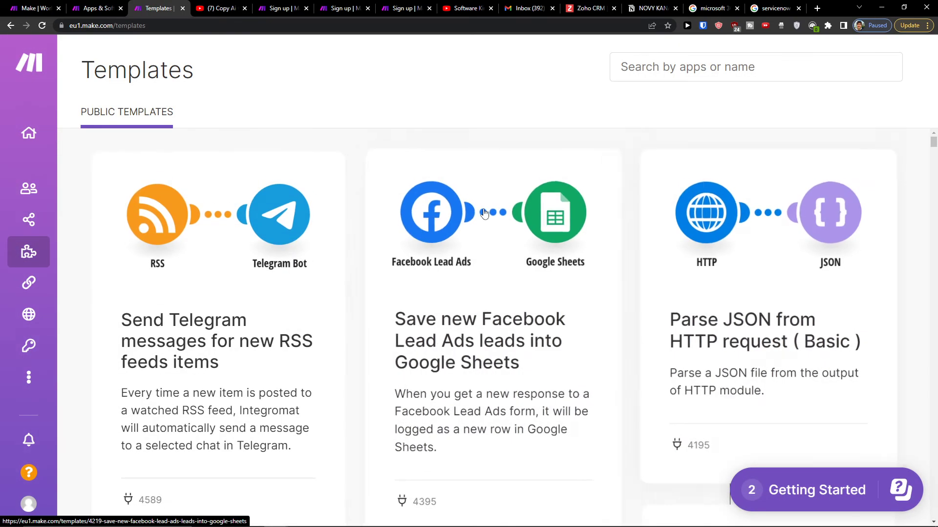
text(gma)
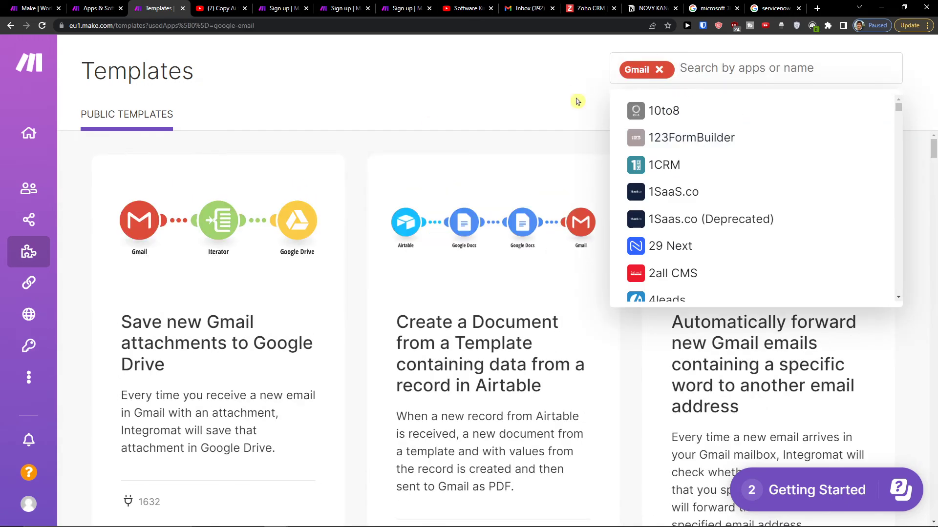
scroll(down, 3)
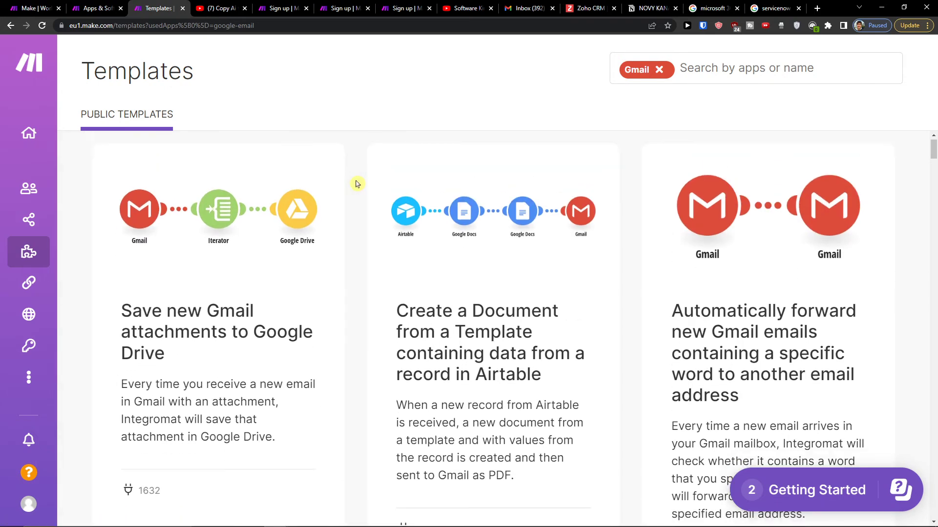
scroll(down, 3)
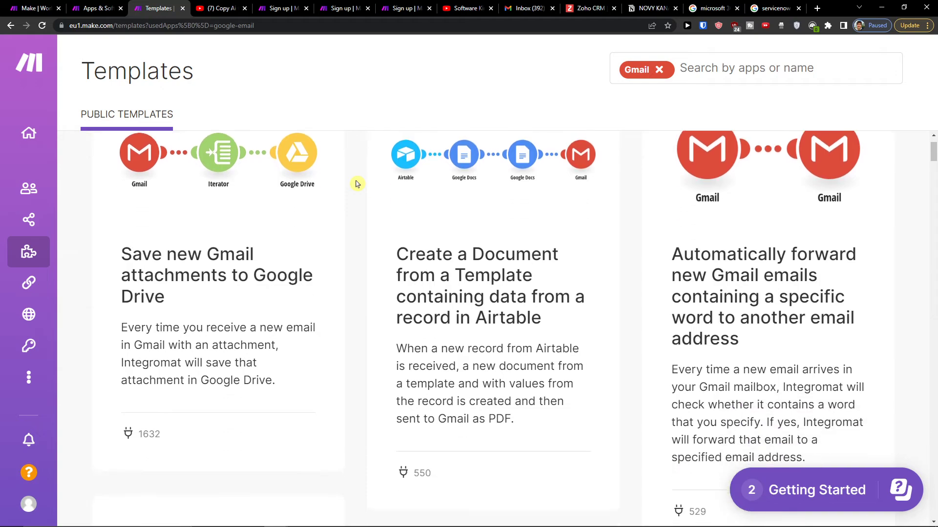
scroll(down, 3)
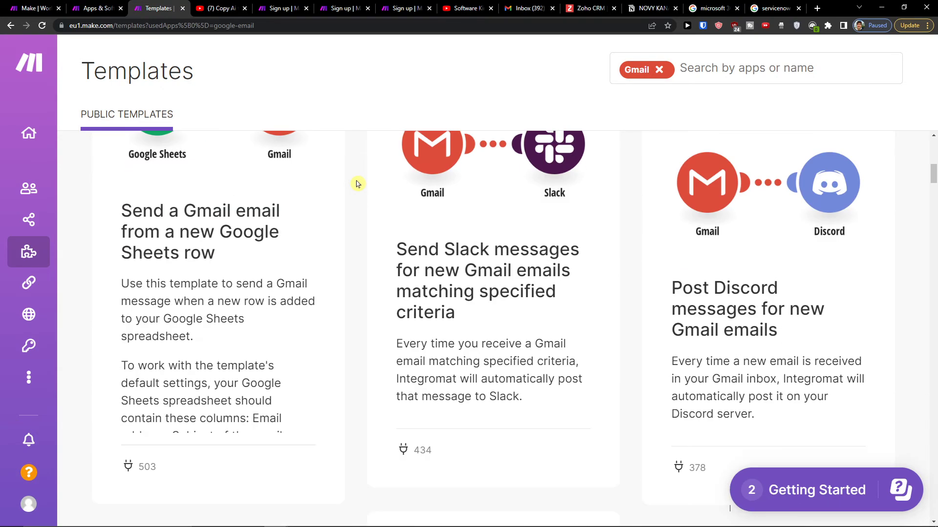
scroll(down, 3)
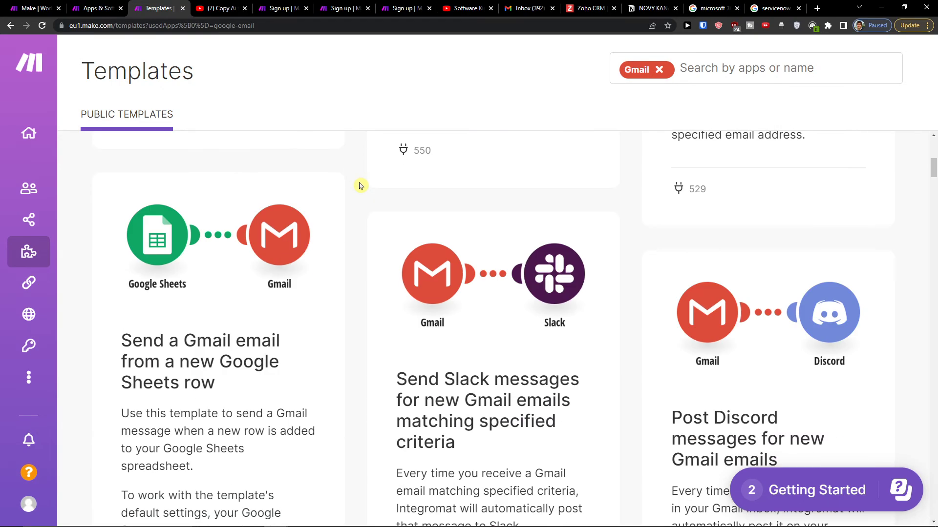